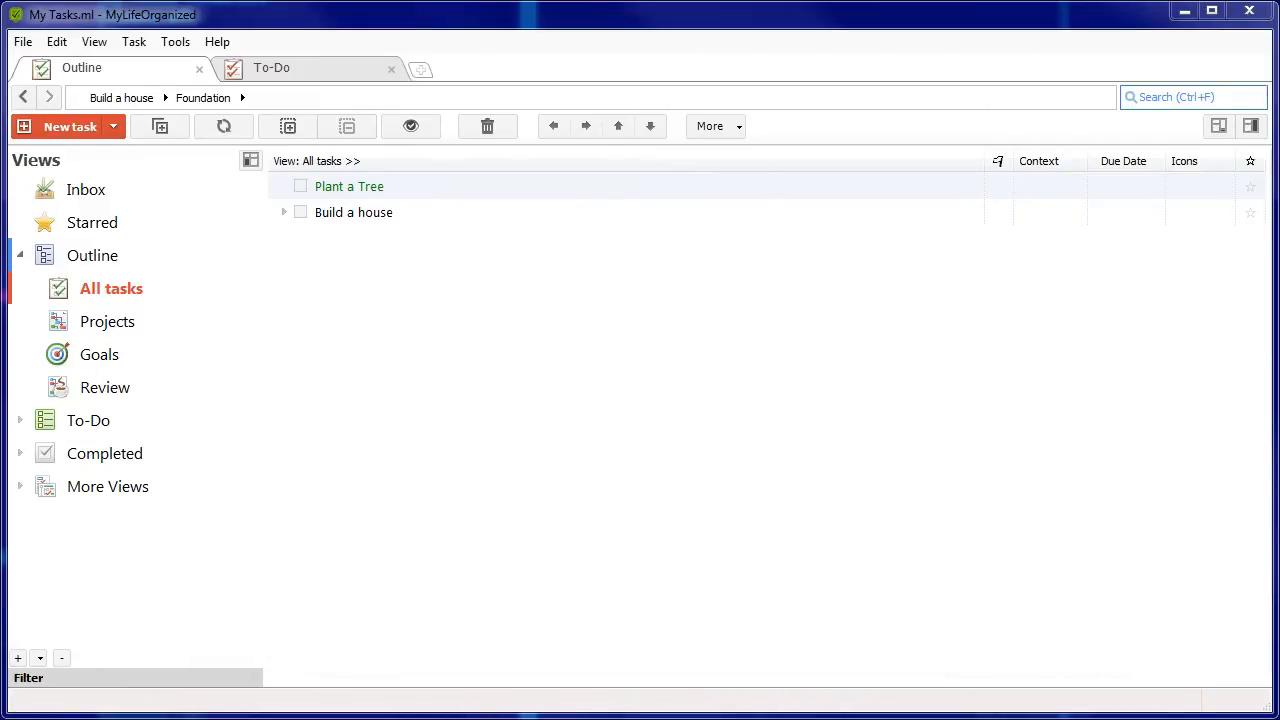
mouse_move(307, 362)
type("Shovel")
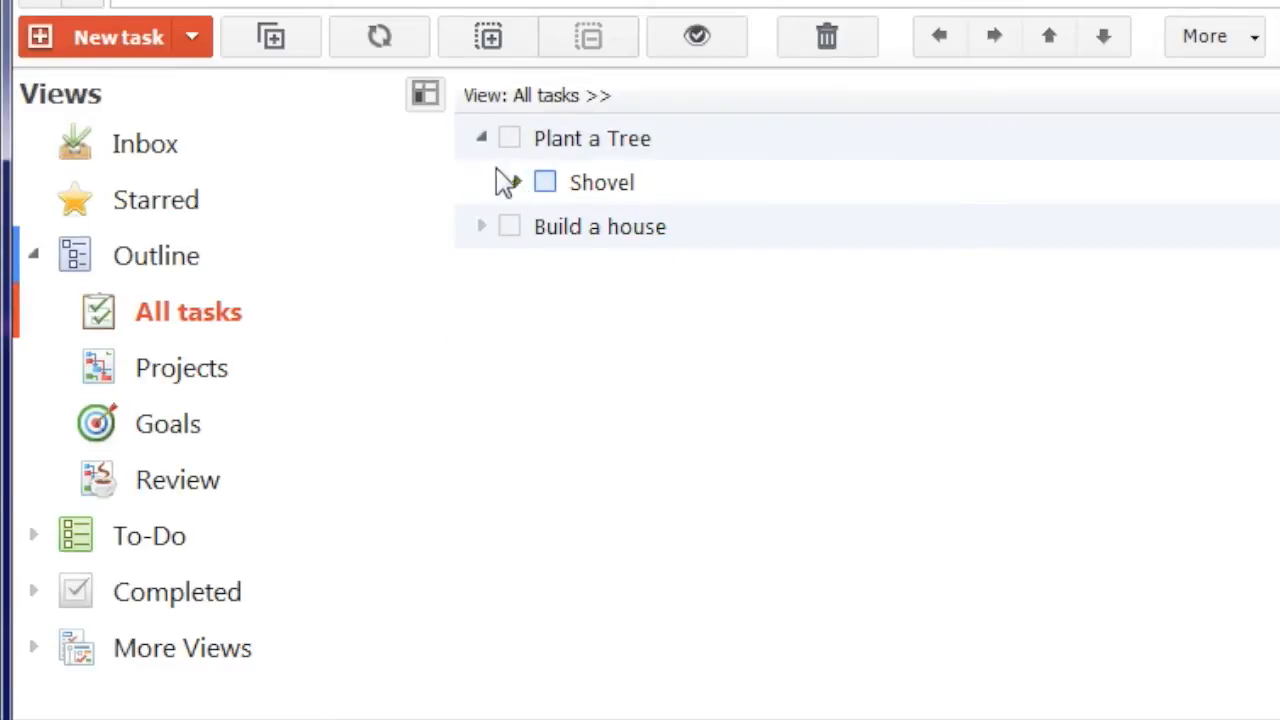
Step: Expand Shovel to reveal its Store subtask in the All tasks outline
left_click(481, 138)
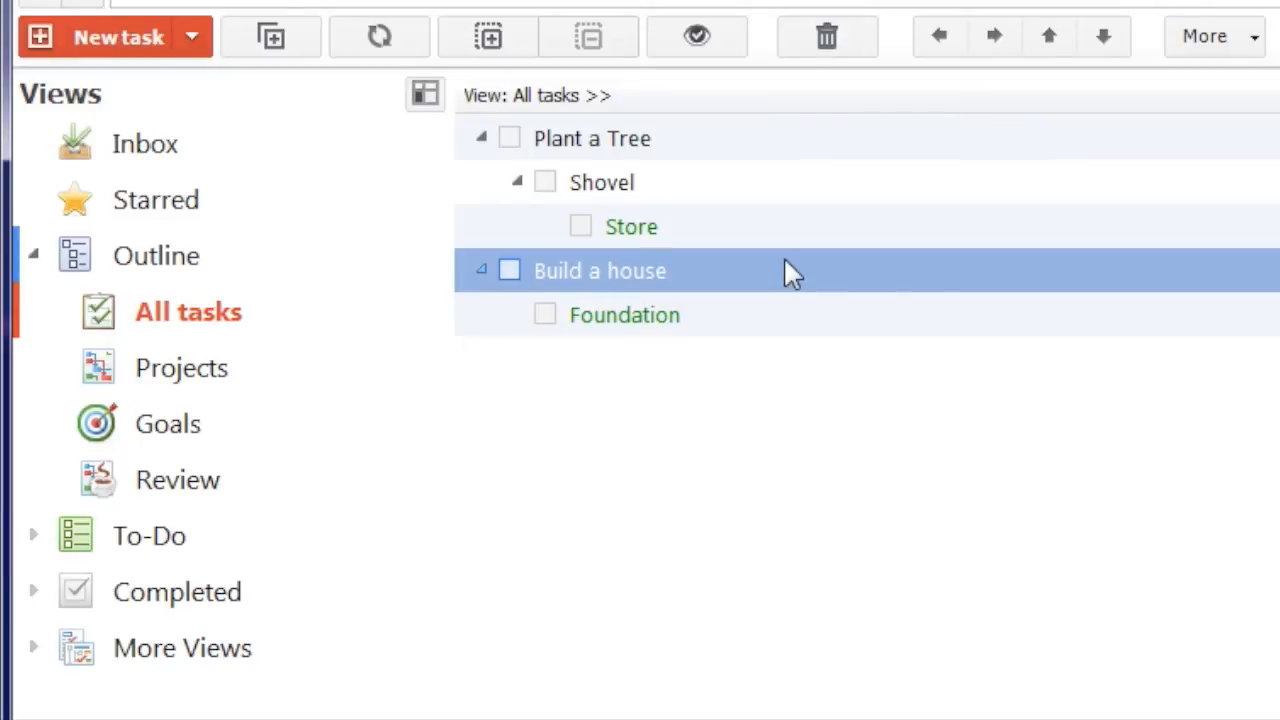
left_click(628, 226)
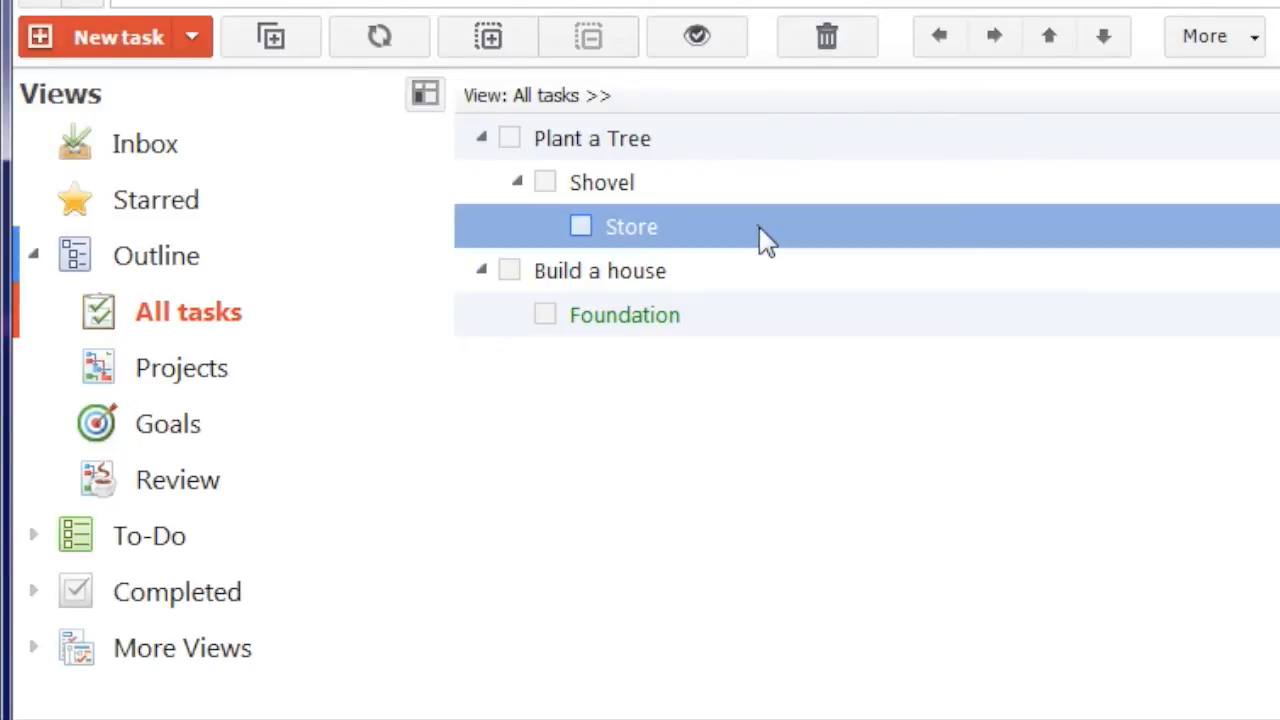
left_click(624, 315)
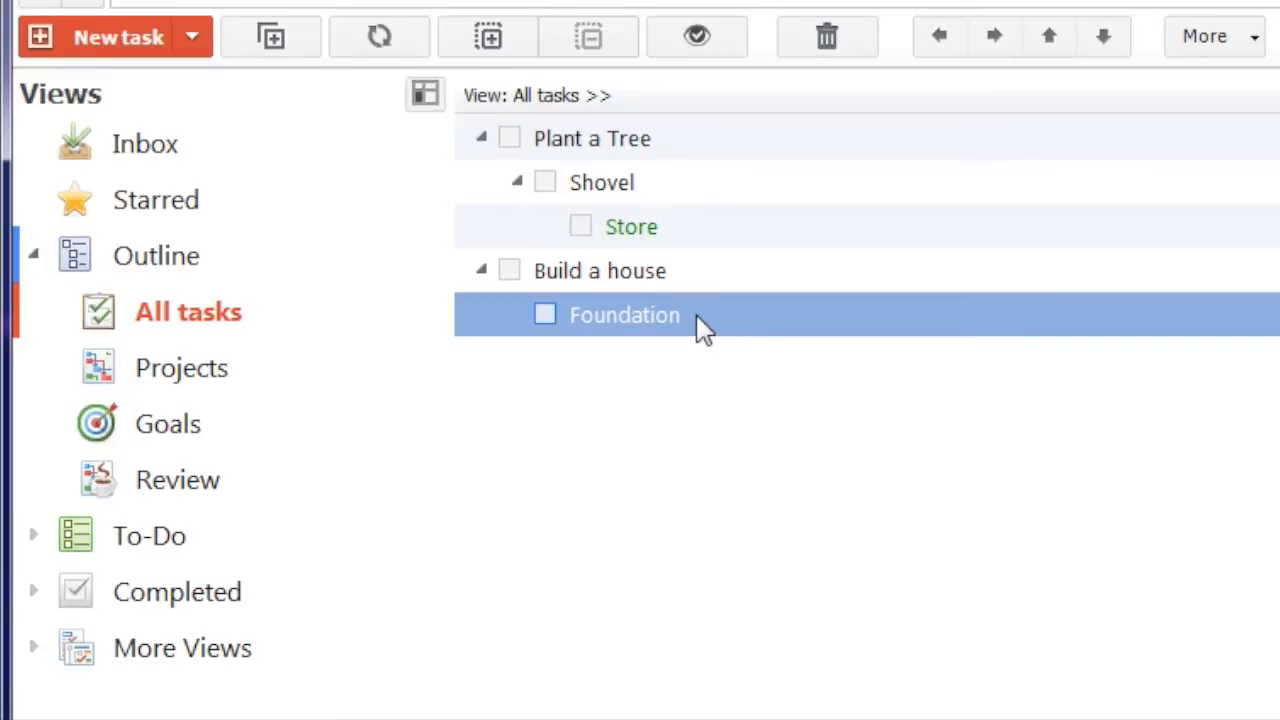
left_click(600, 270)
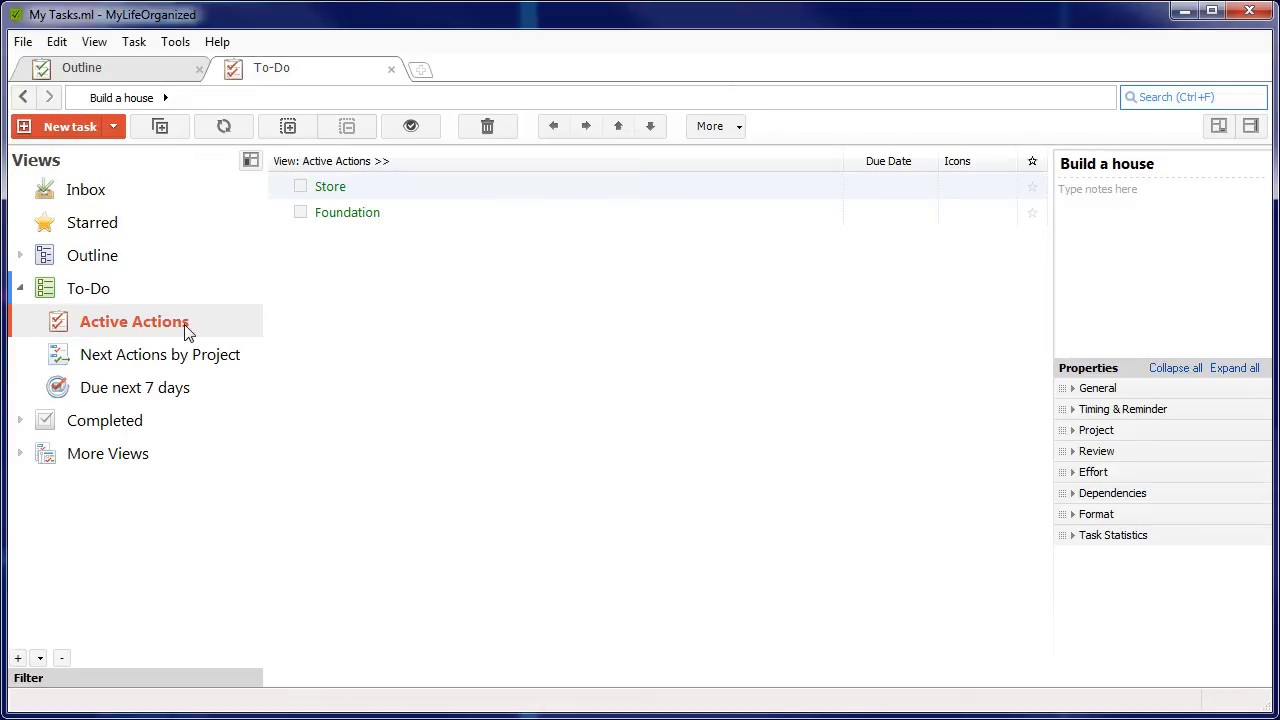
mouse_move(275, 309)
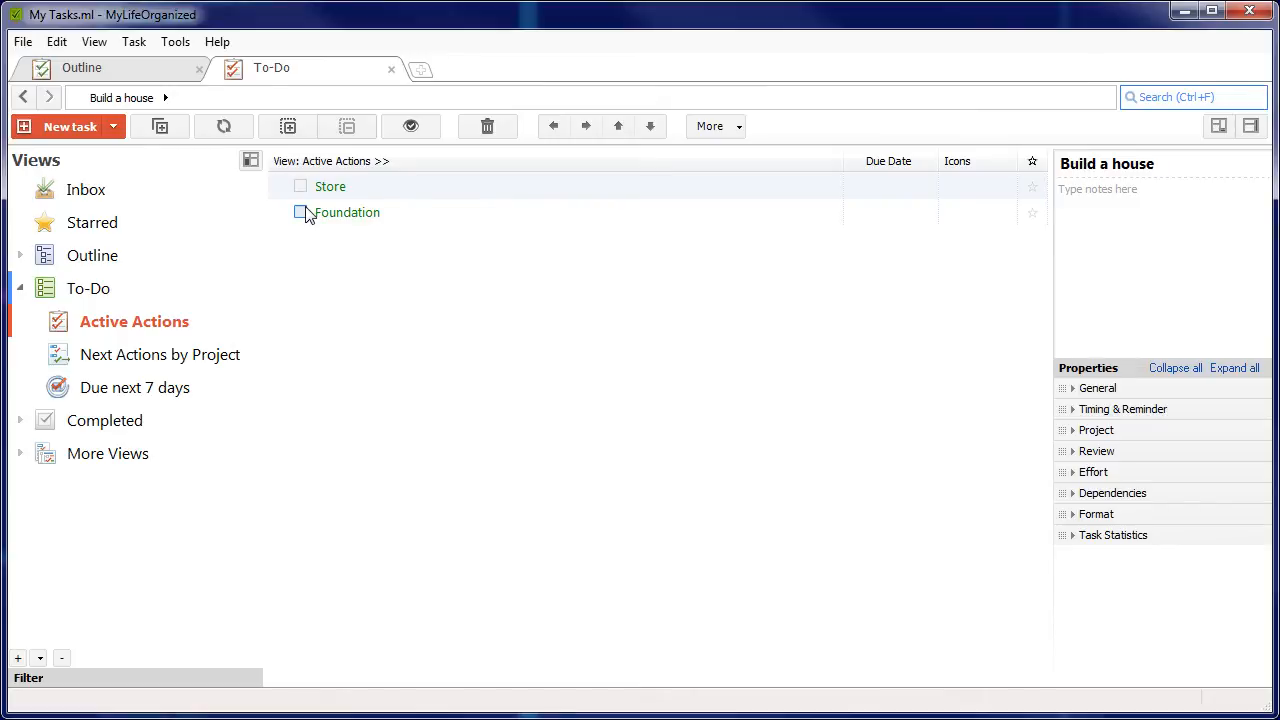
Step: Mark Store and Shovel complete, leaving Plant a Tree and Foundation in Active Actions
left_click(301, 186)
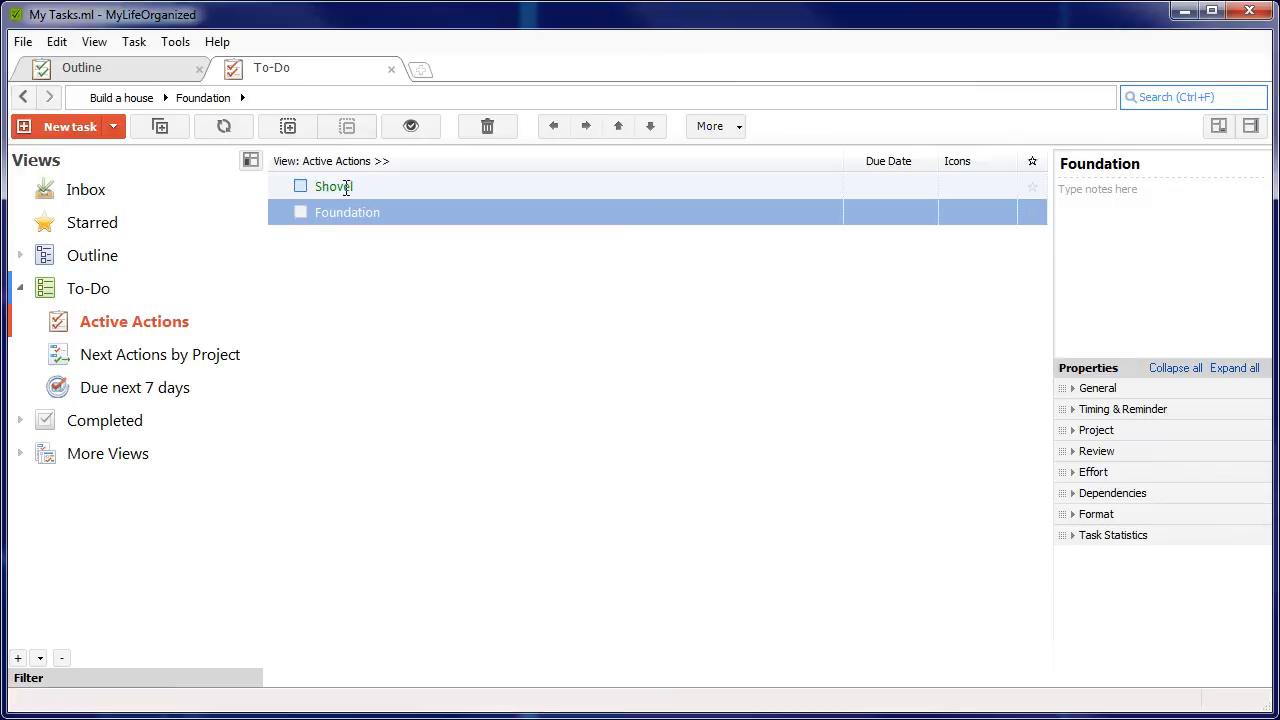
mouse_move(394, 190)
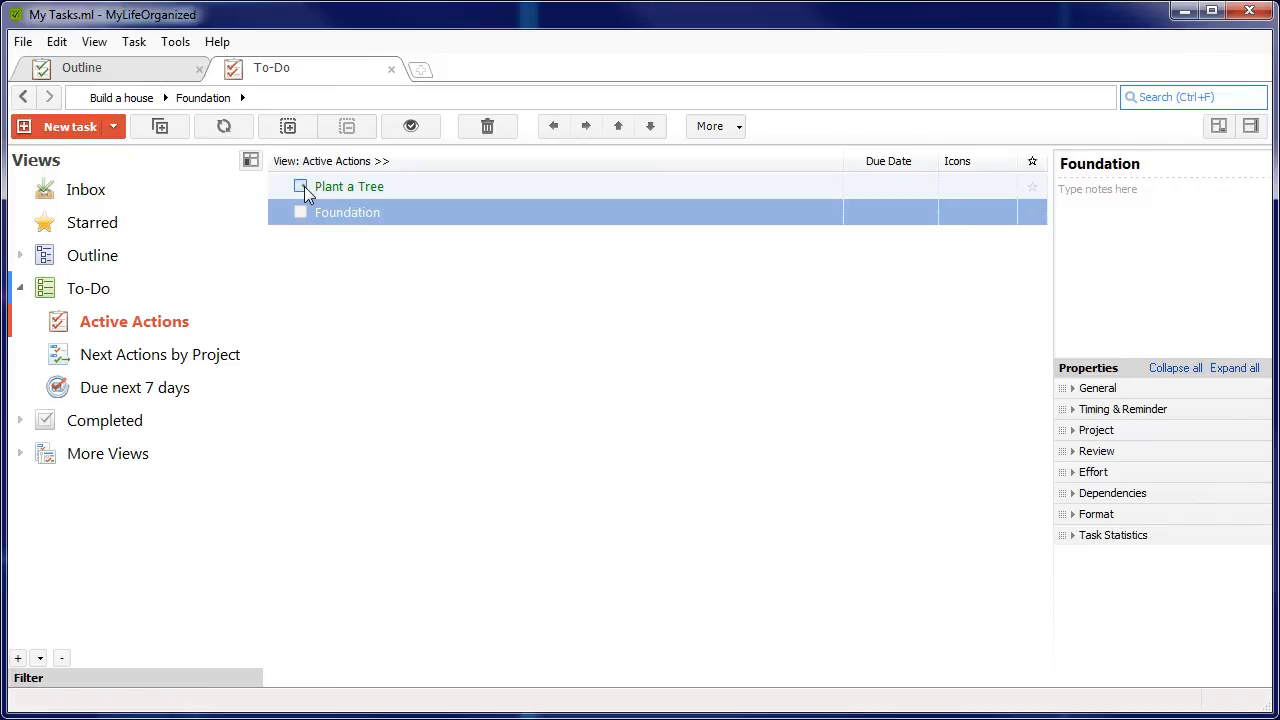
left_click(349, 186)
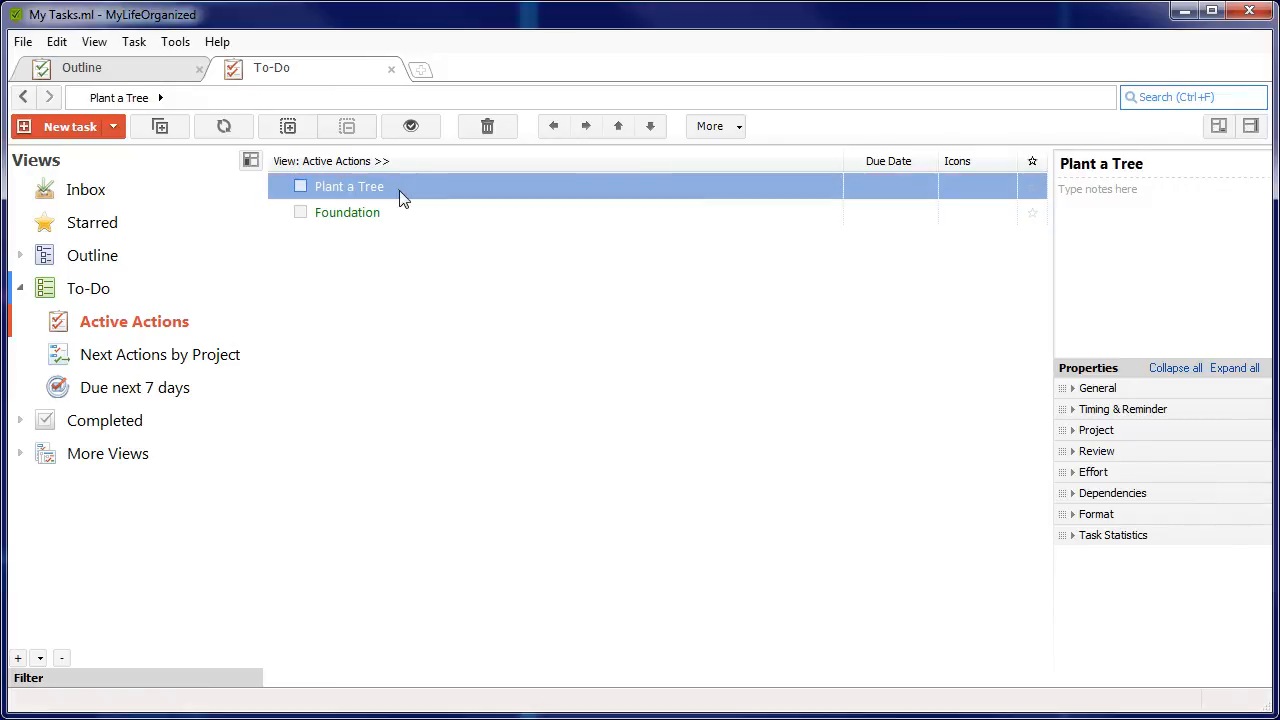
left_click(82, 67)
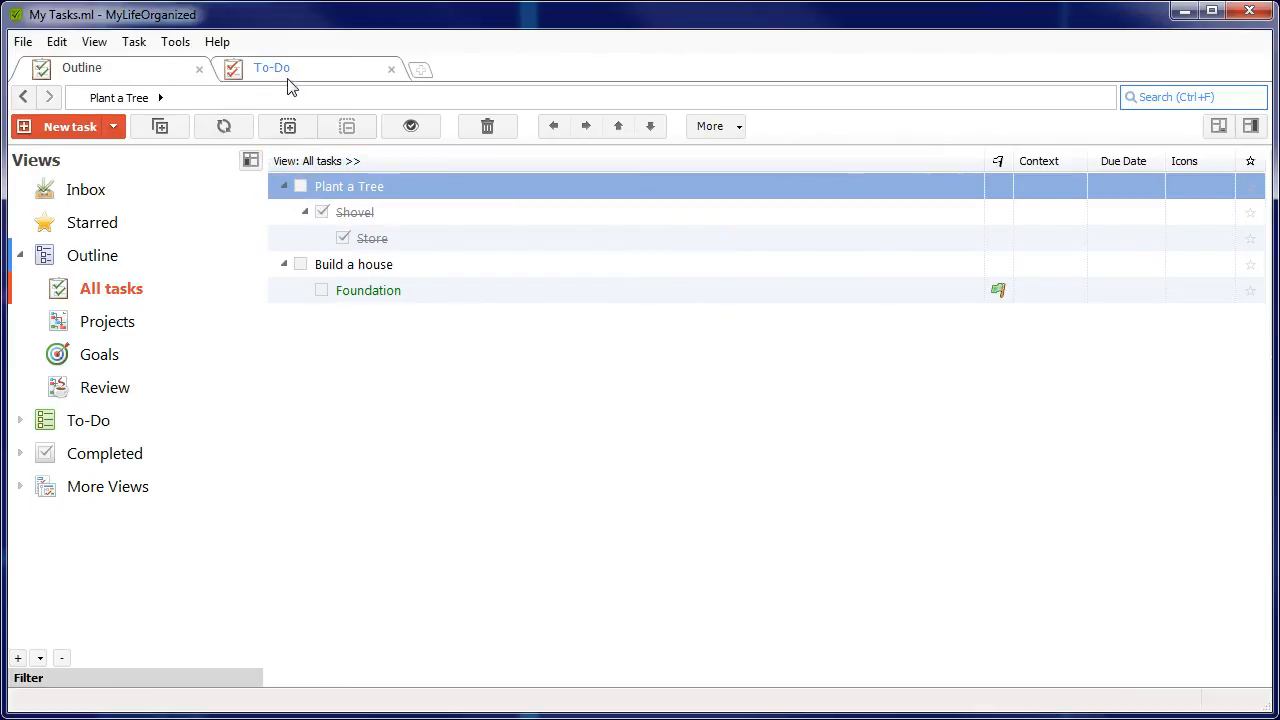
left_click(268, 68)
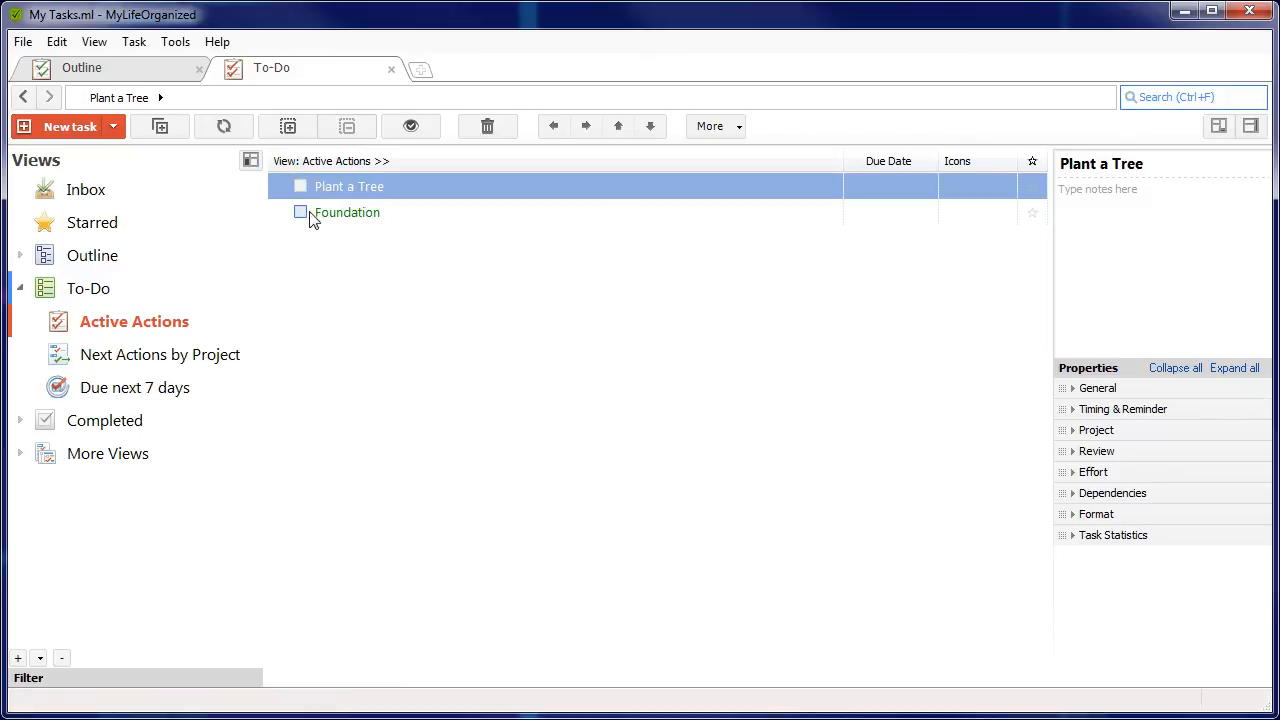